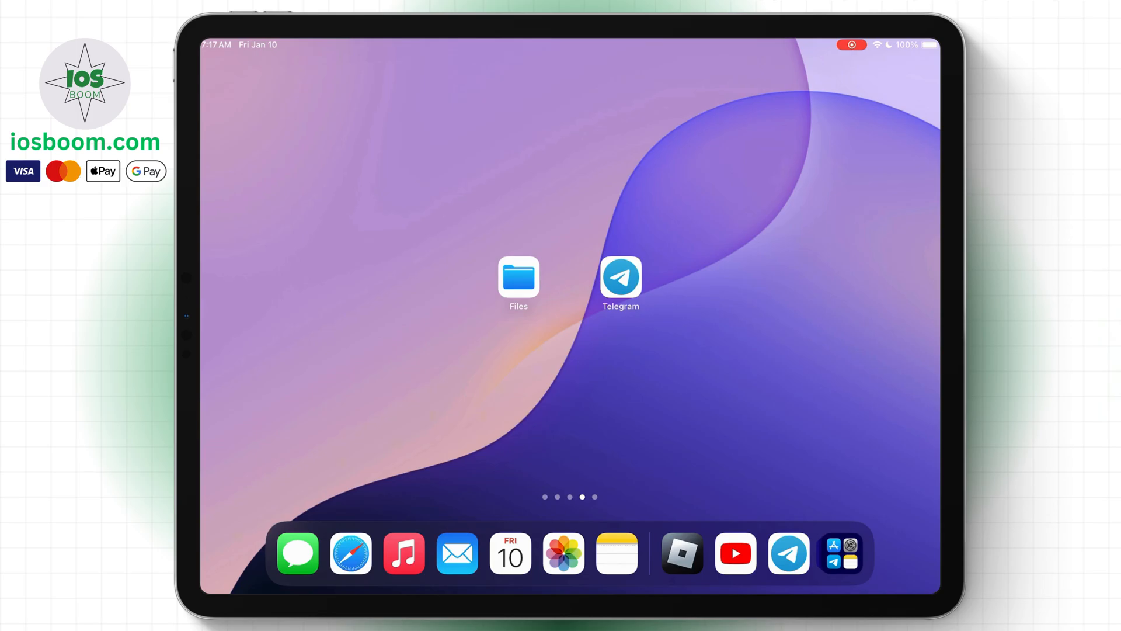
# - Load iosboom.com in Safari and open the 'try it free for 24 hours' trial offer
pyautogui.click(349, 553)
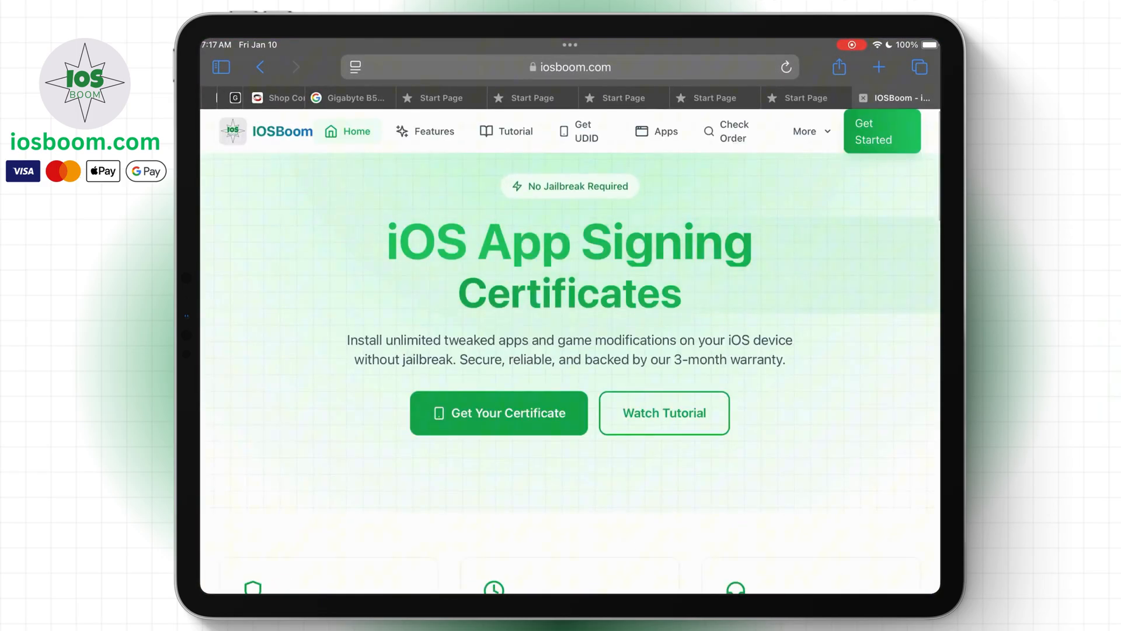
pyautogui.click(572, 67)
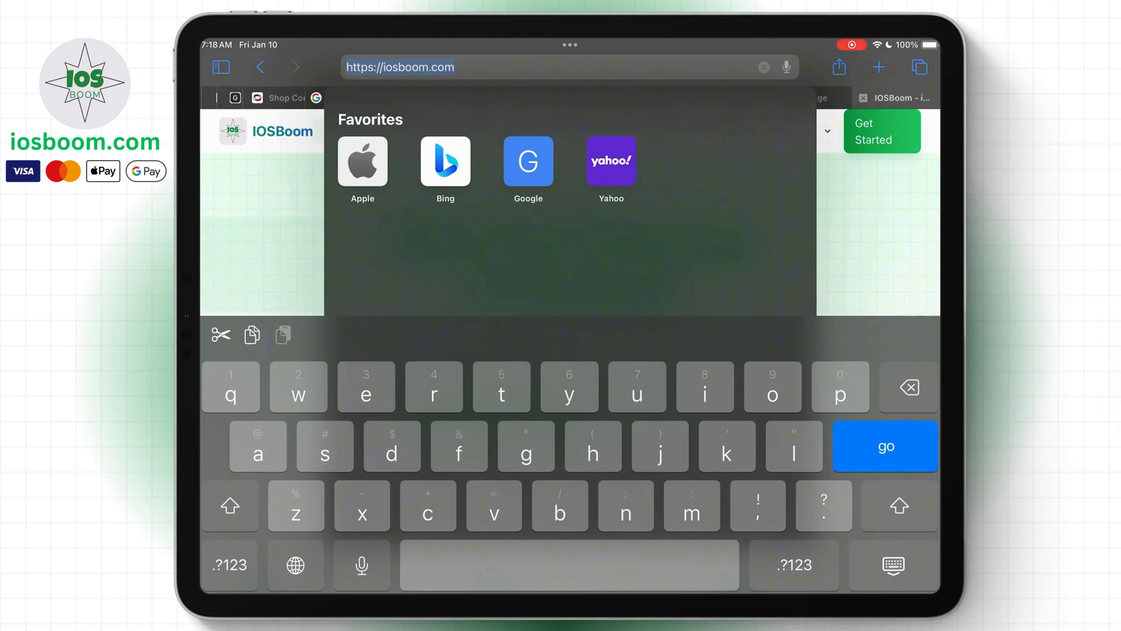
pyautogui.click(885, 446)
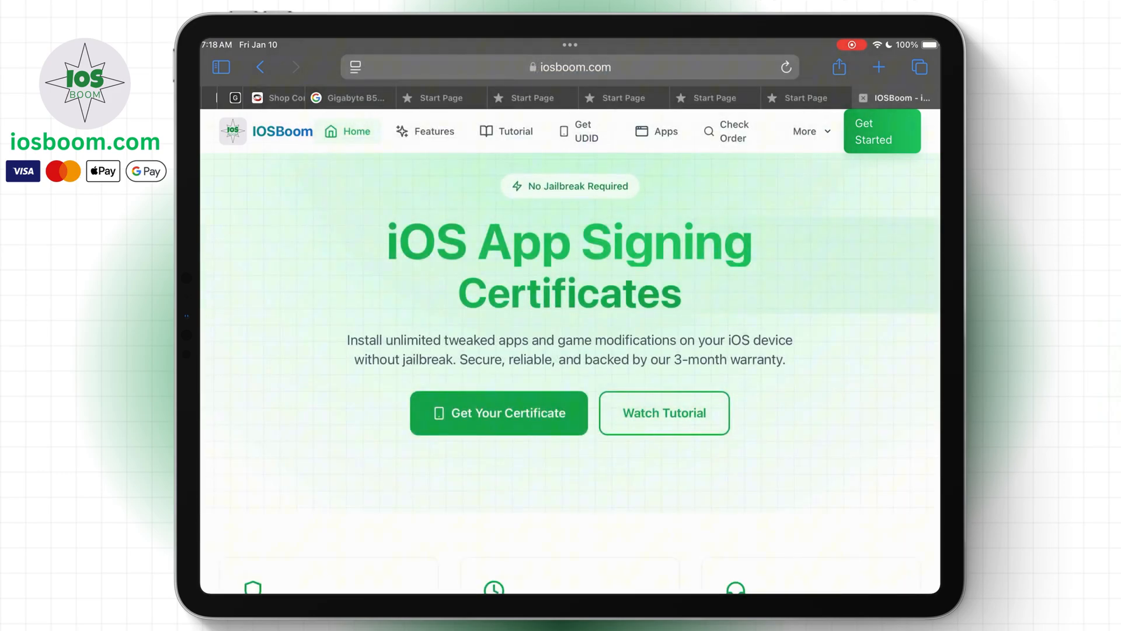
pyautogui.scroll(-3)
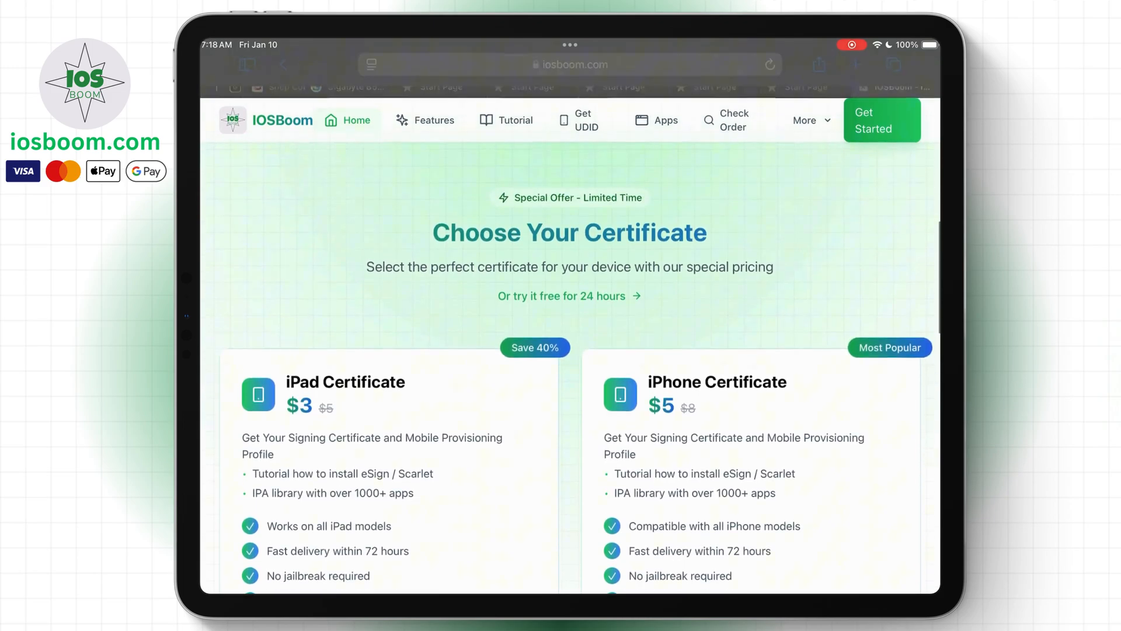
pyautogui.click(570, 296)
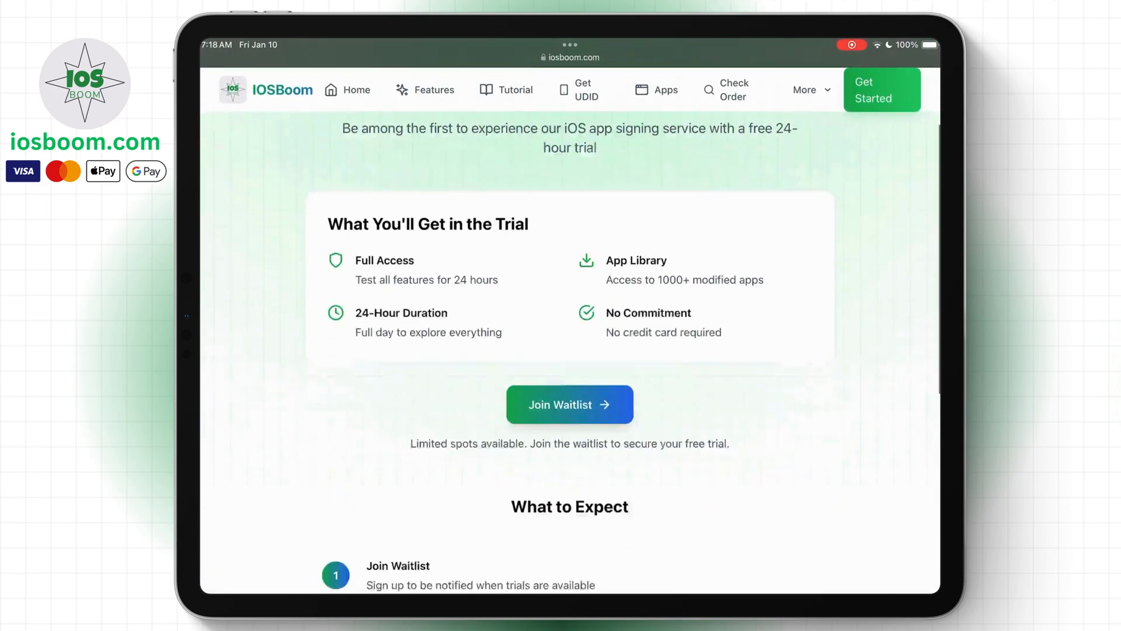
pyautogui.click(570, 58)
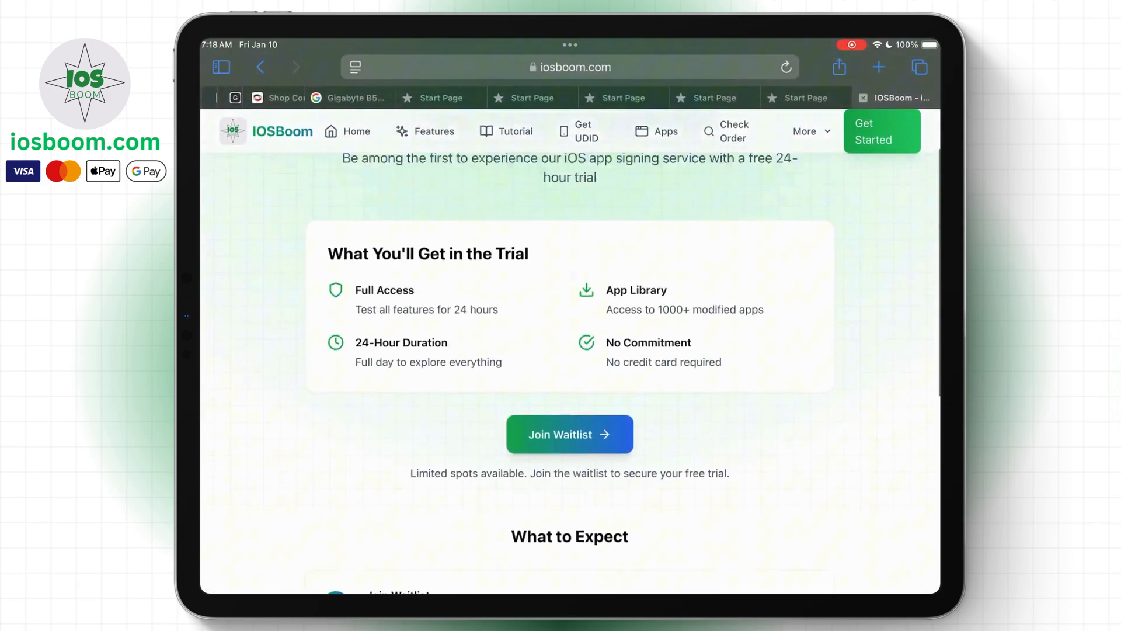
# - Join the Whop waitlist with email 'tes', then switch to the iosBoom Telegram chat
pyautogui.click(878, 67)
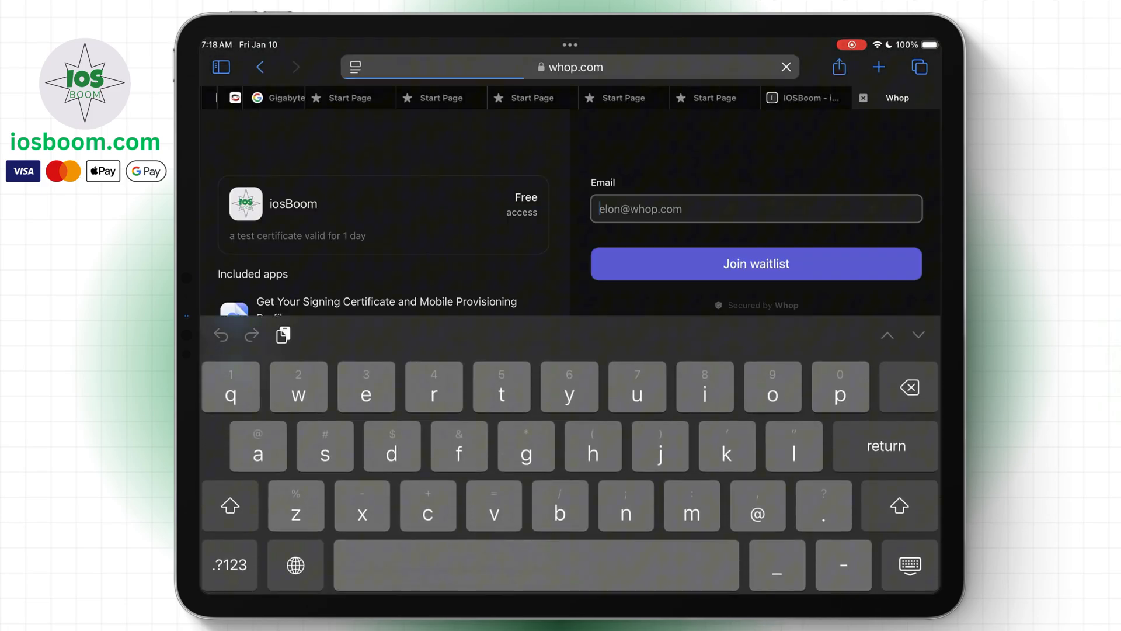
pyautogui.write('tes')
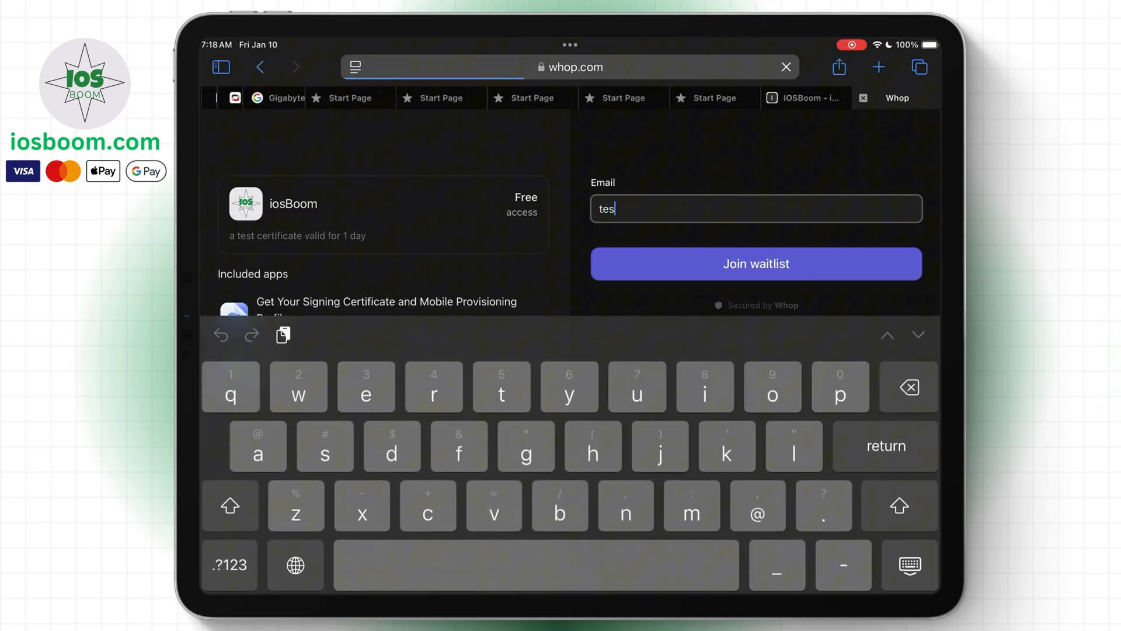
pyautogui.click(755, 263)
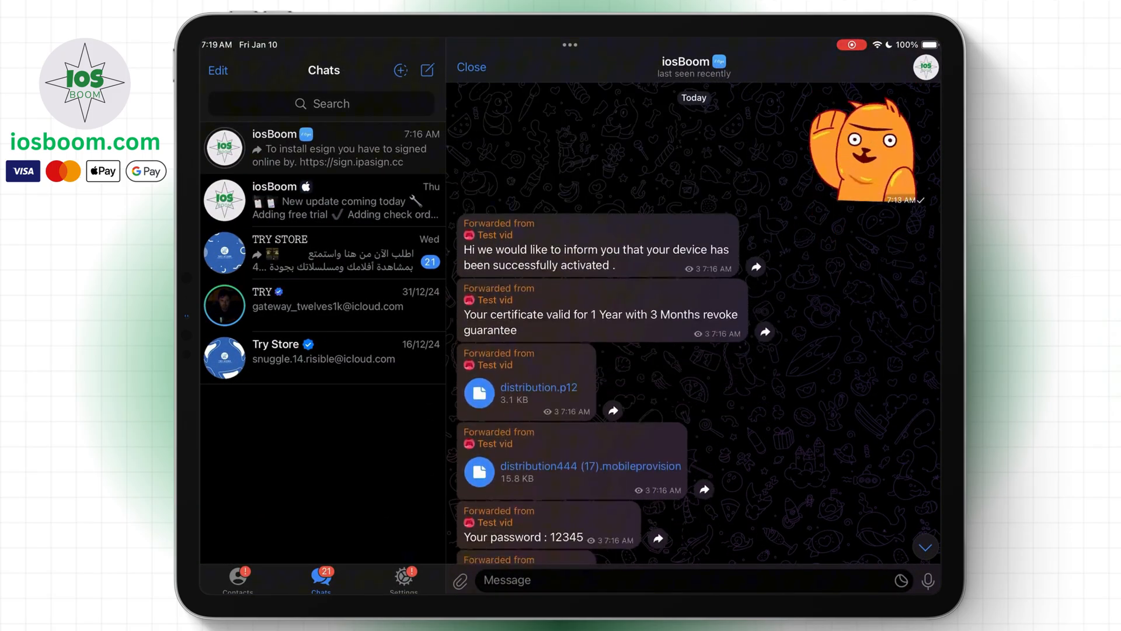
pyautogui.scroll(-3)
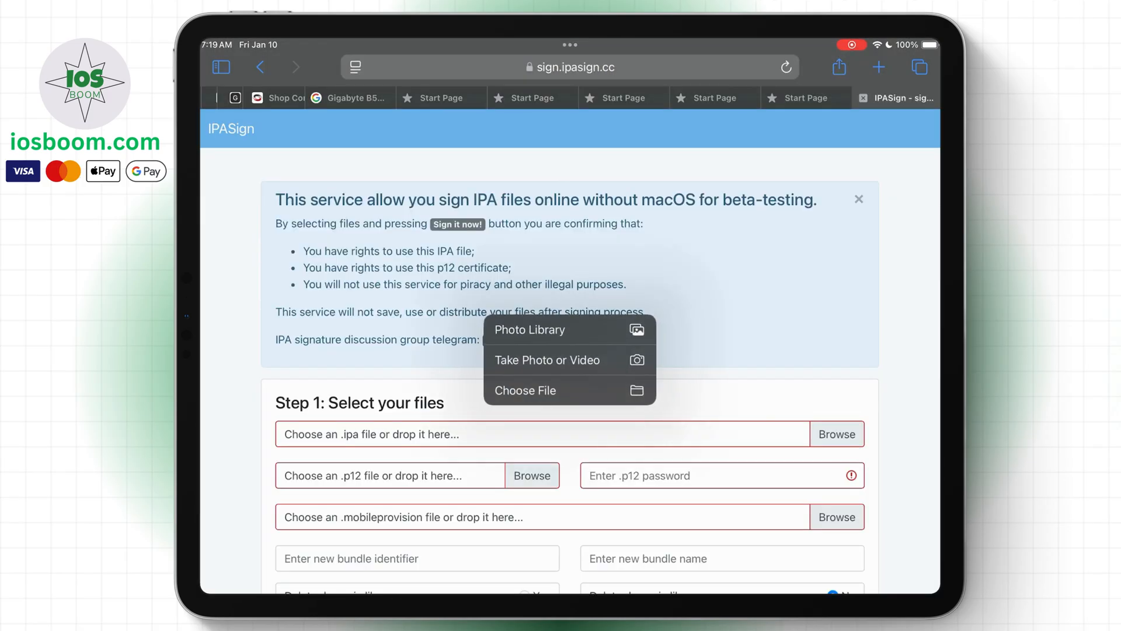
pyautogui.click(525, 389)
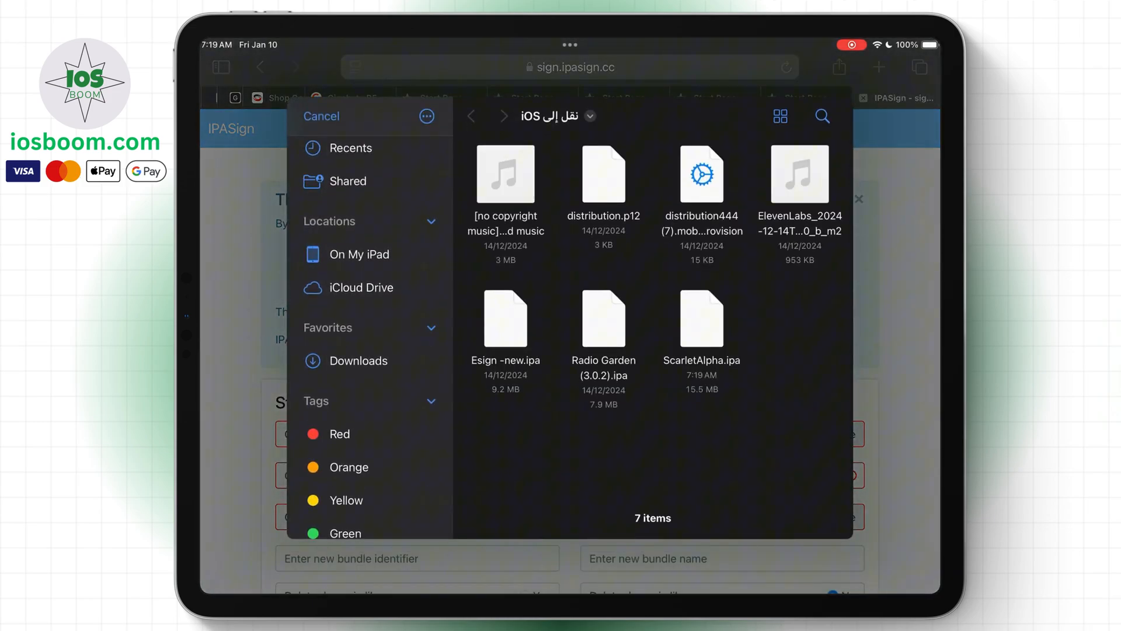
pyautogui.click(321, 116)
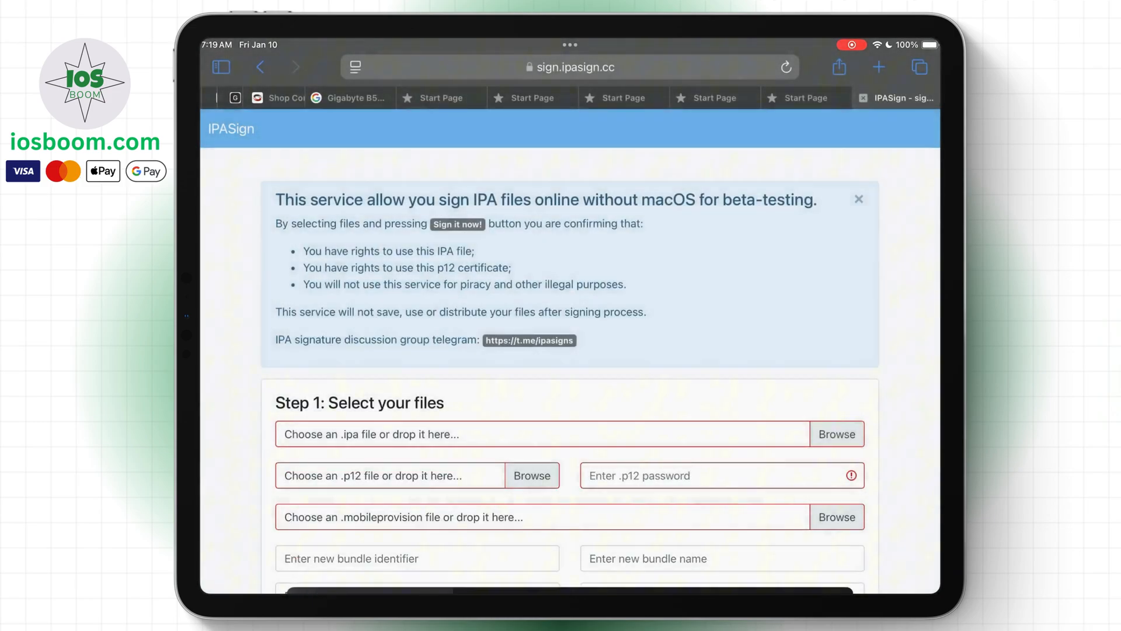
pyautogui.click(532, 475)
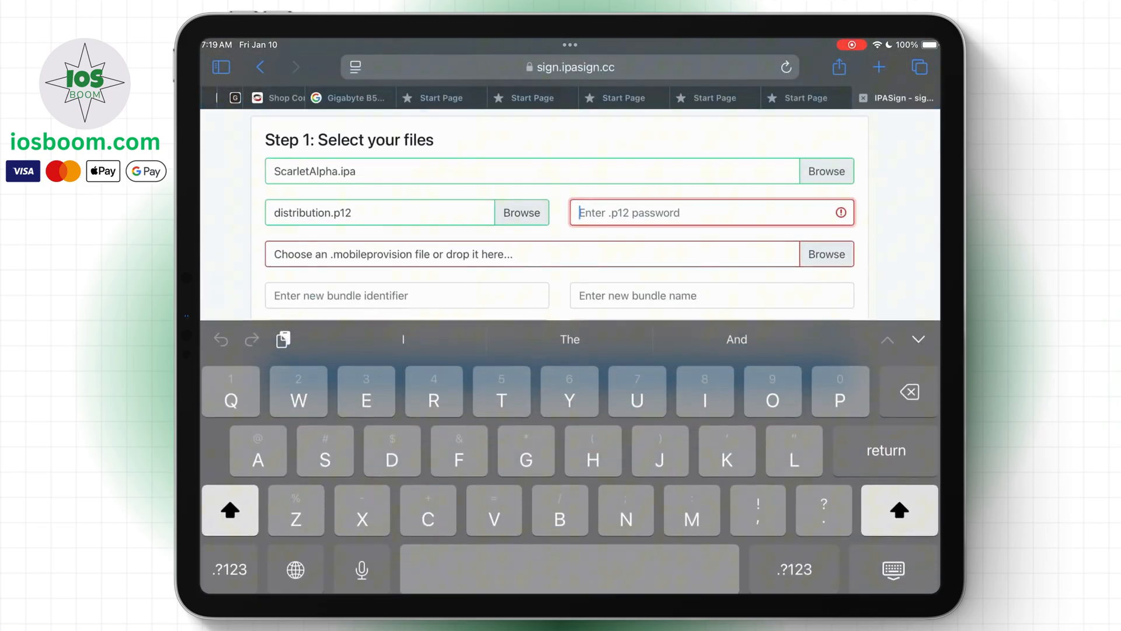
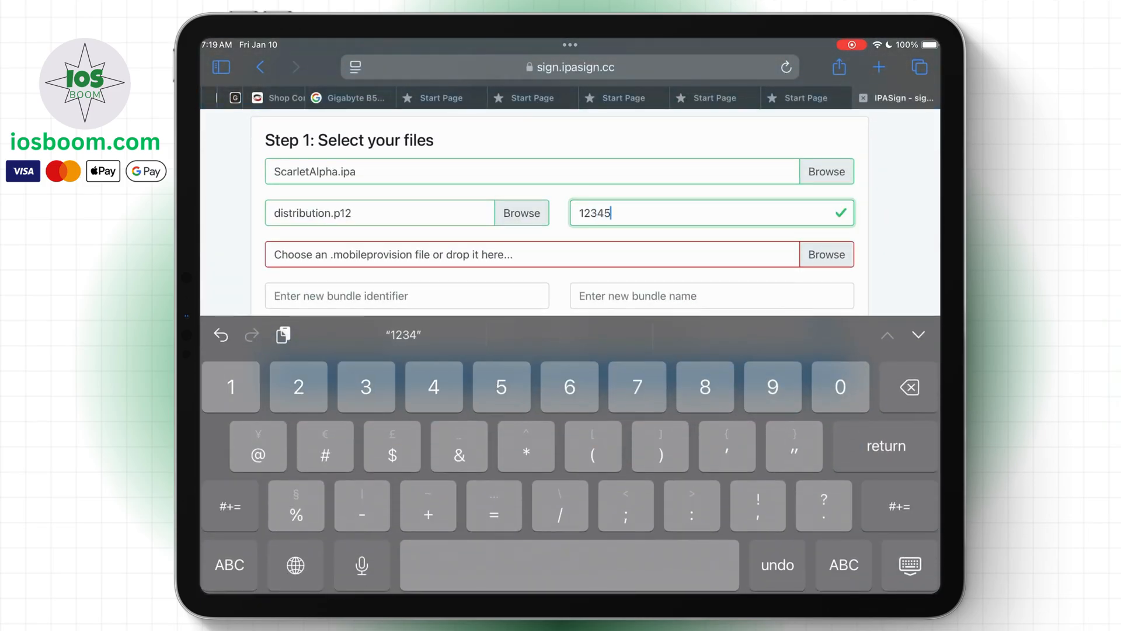
pyautogui.click(825, 254)
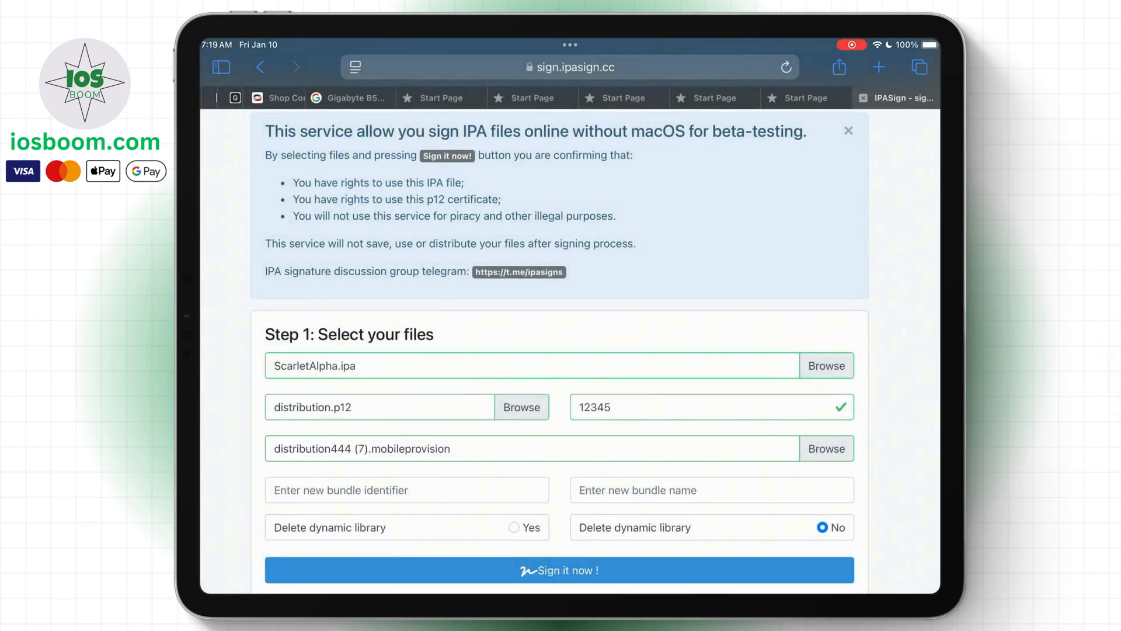
pyautogui.click(558, 569)
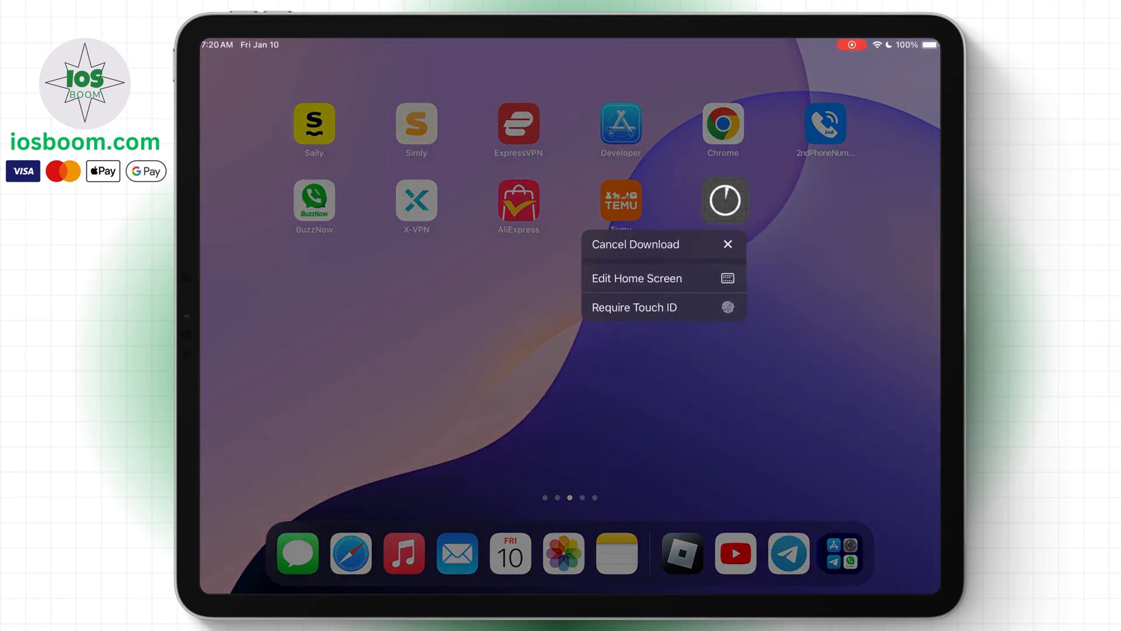
# - Arrange the Scarlet icon on the home screen, finish editing, and launch Scarlet
pyautogui.click(636, 278)
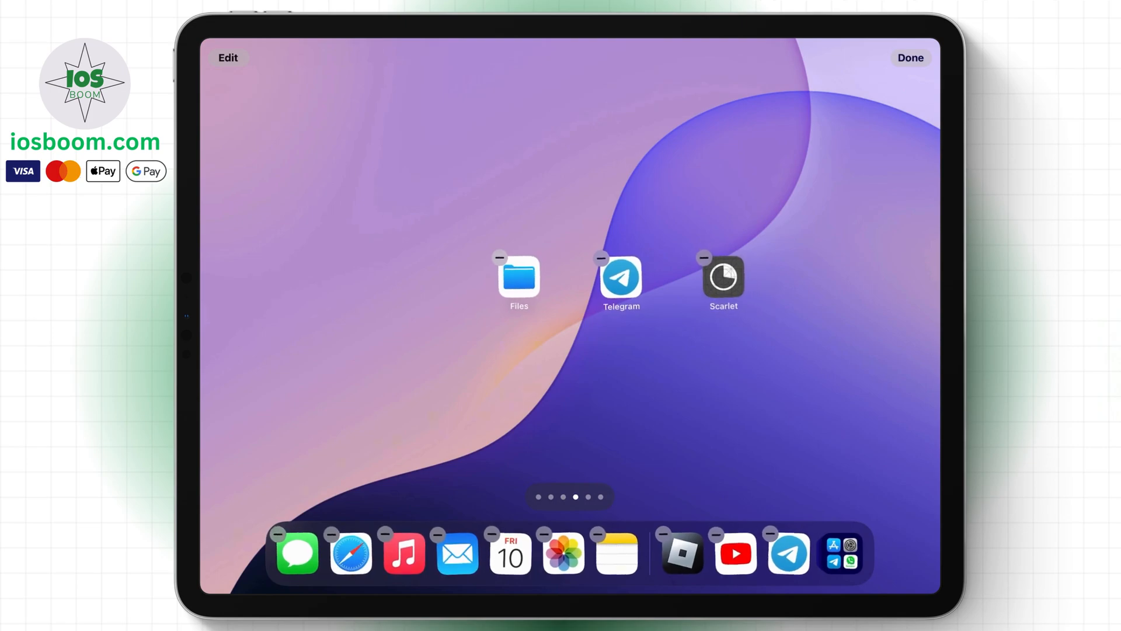
pyautogui.click(910, 58)
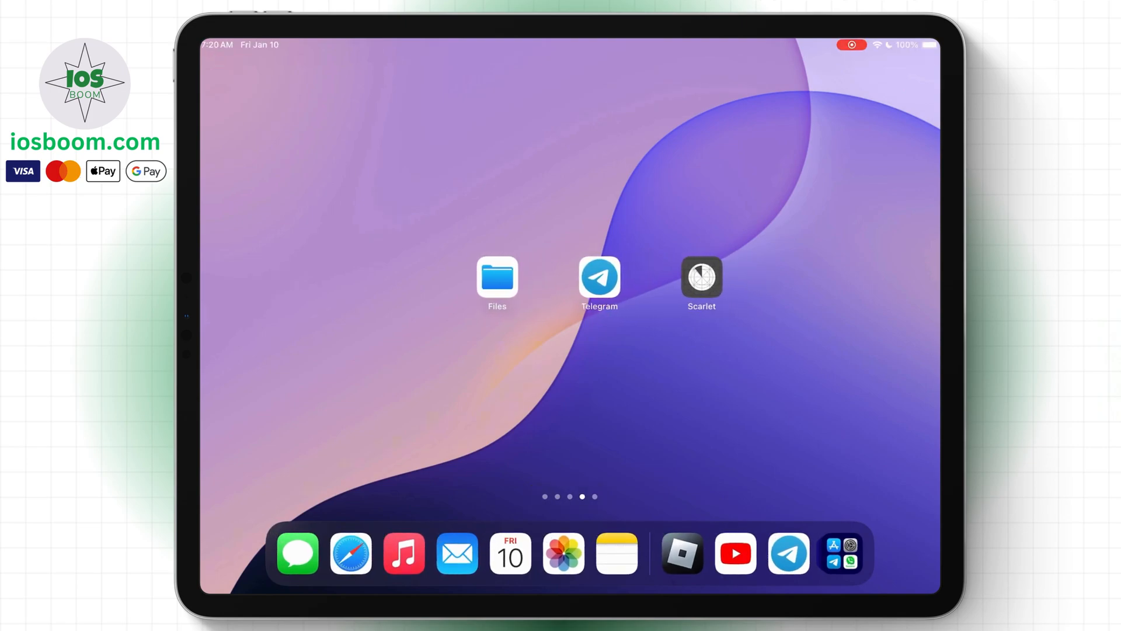
pyautogui.click(702, 275)
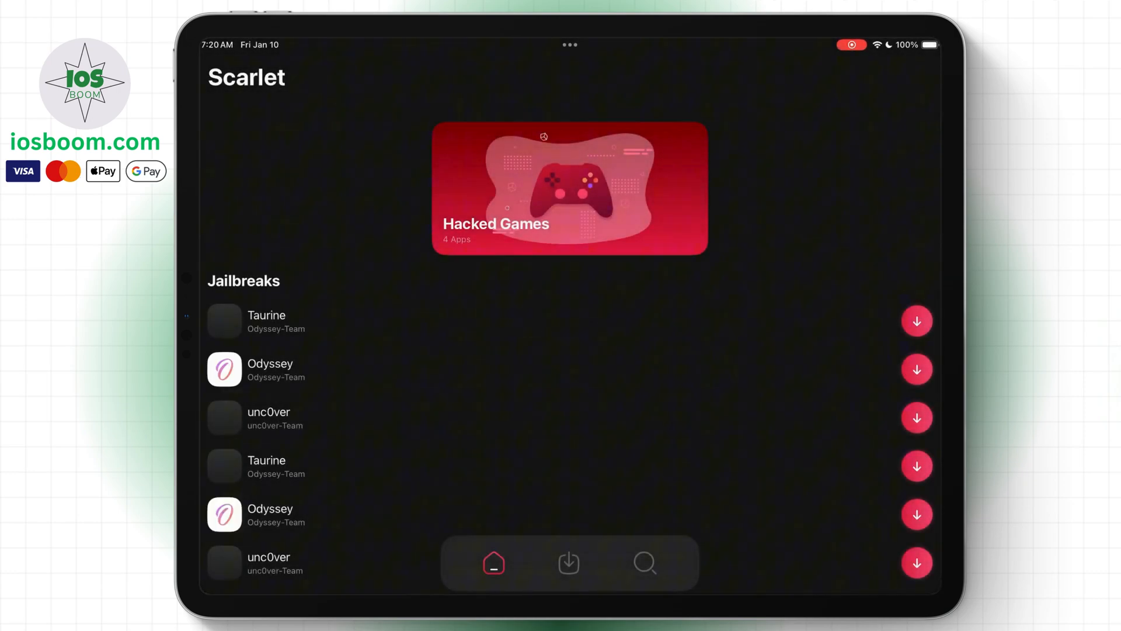
# - Go to Scarlet's Installed tab and dismiss the file picker
pyautogui.click(568, 563)
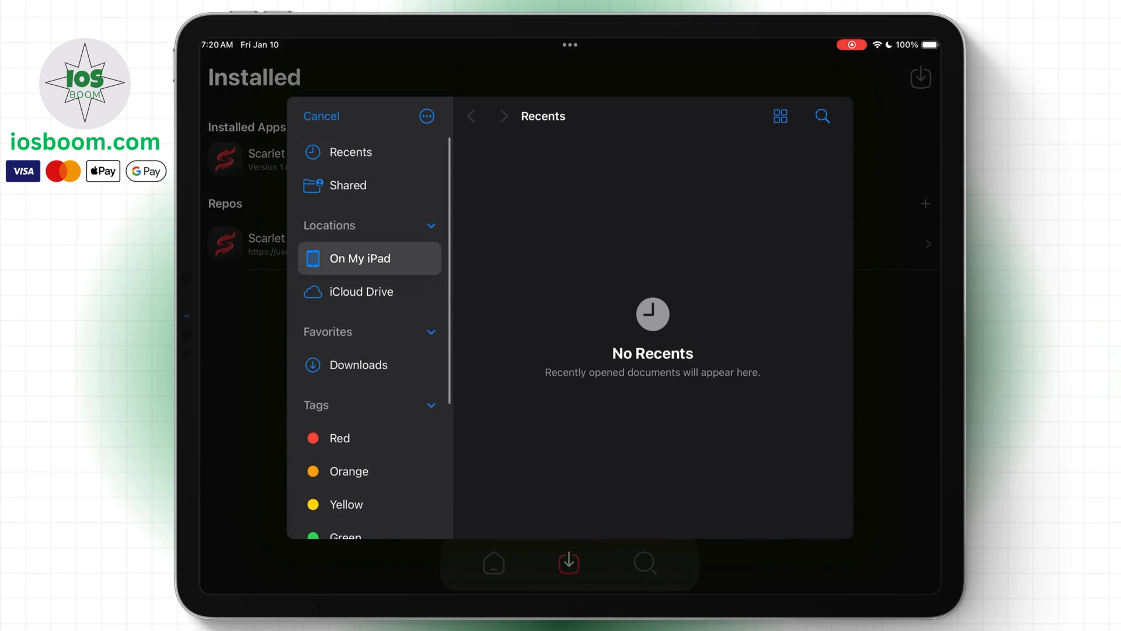
pyautogui.click(360, 258)
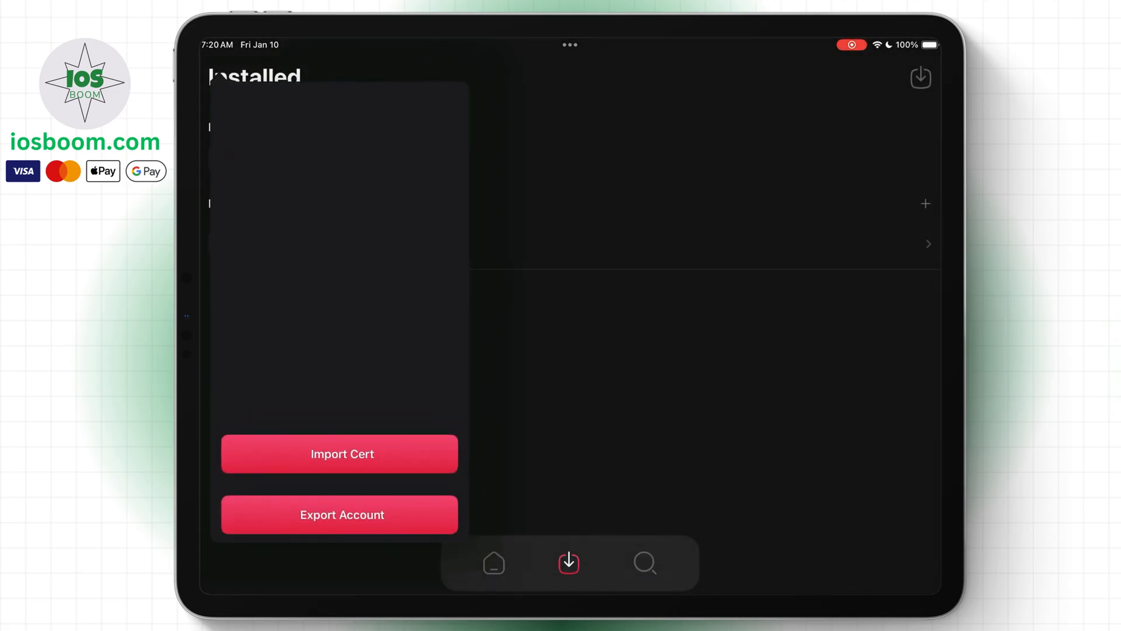
pyautogui.click(339, 453)
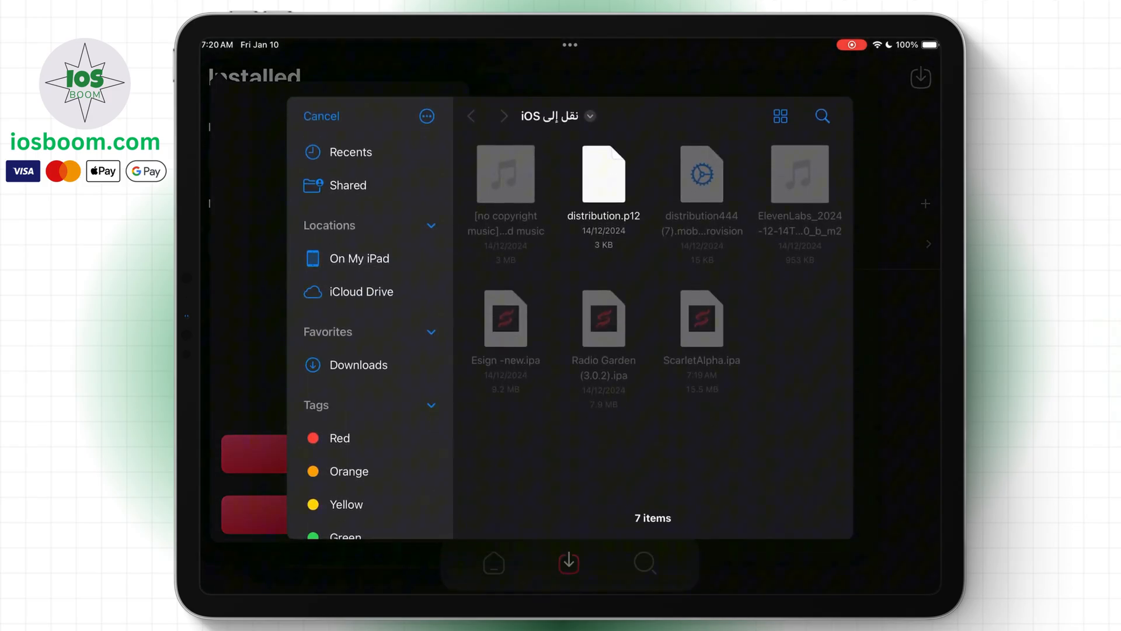
pyautogui.click(701, 174)
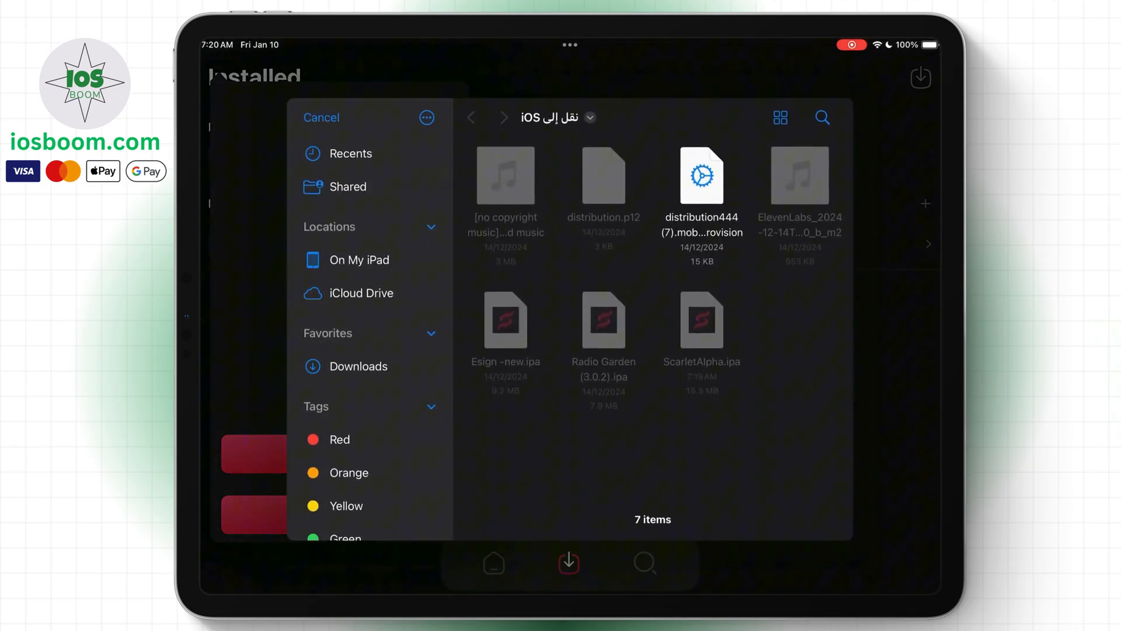
pyautogui.click(603, 175)
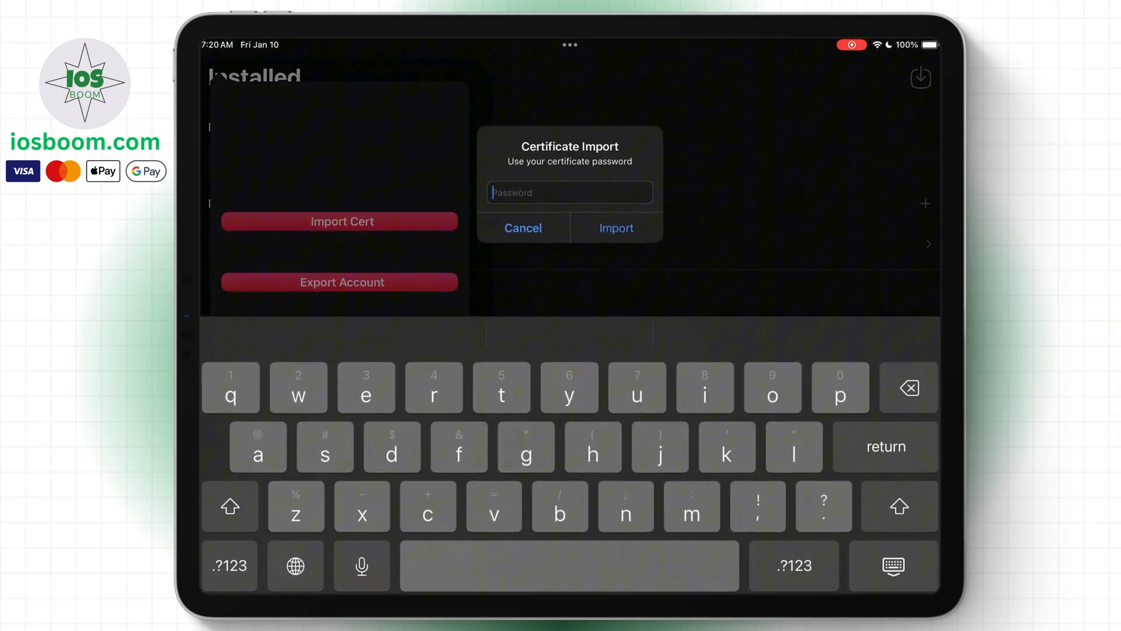
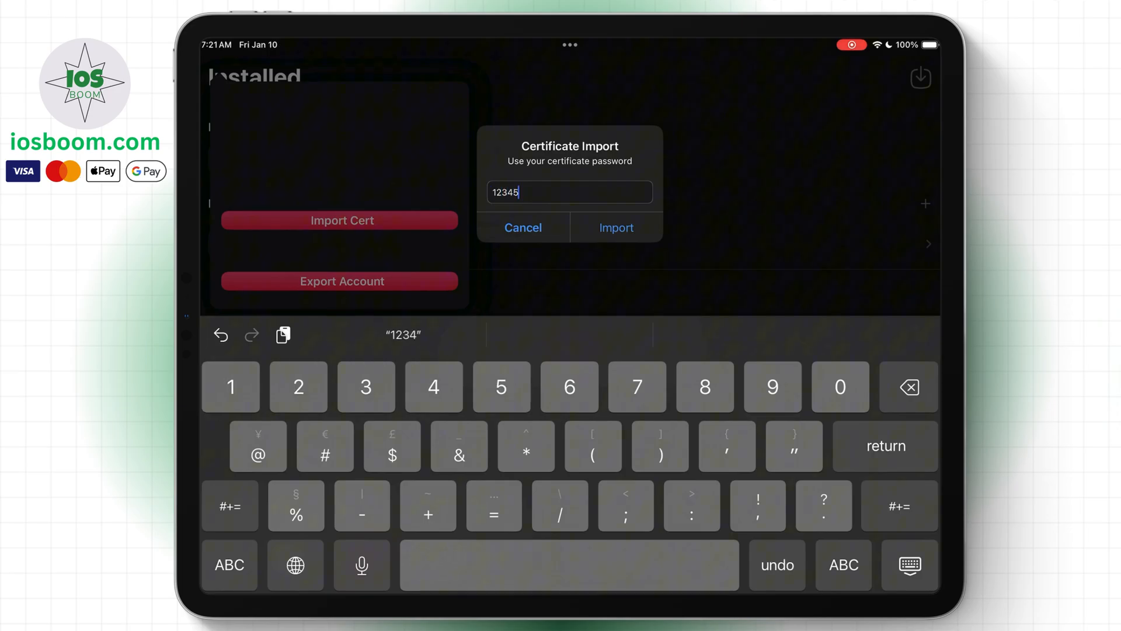
pyautogui.click(615, 227)
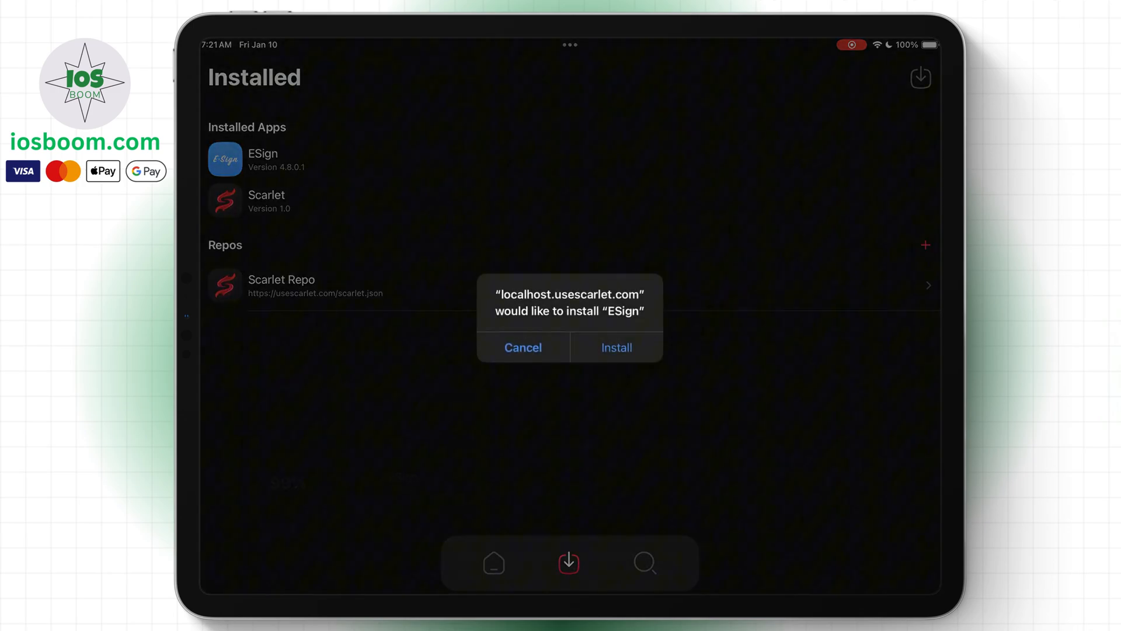
# - Approve installing ESign and finish home screen editing with ESign beside Scarlet
pyautogui.click(523, 347)
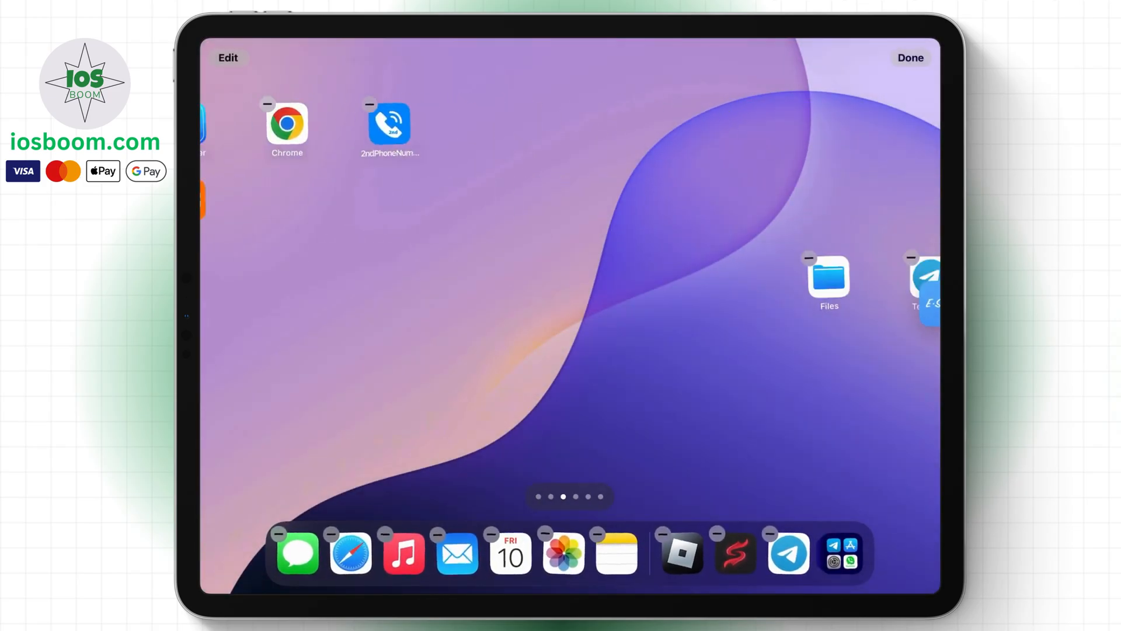
pyautogui.click(910, 58)
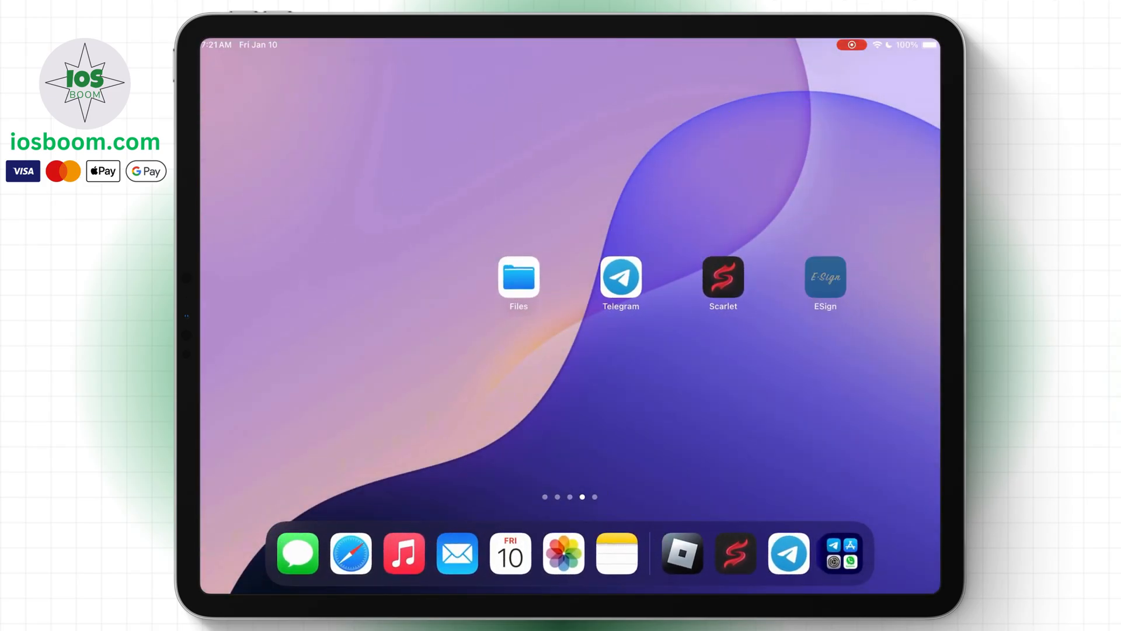
pyautogui.click(824, 277)
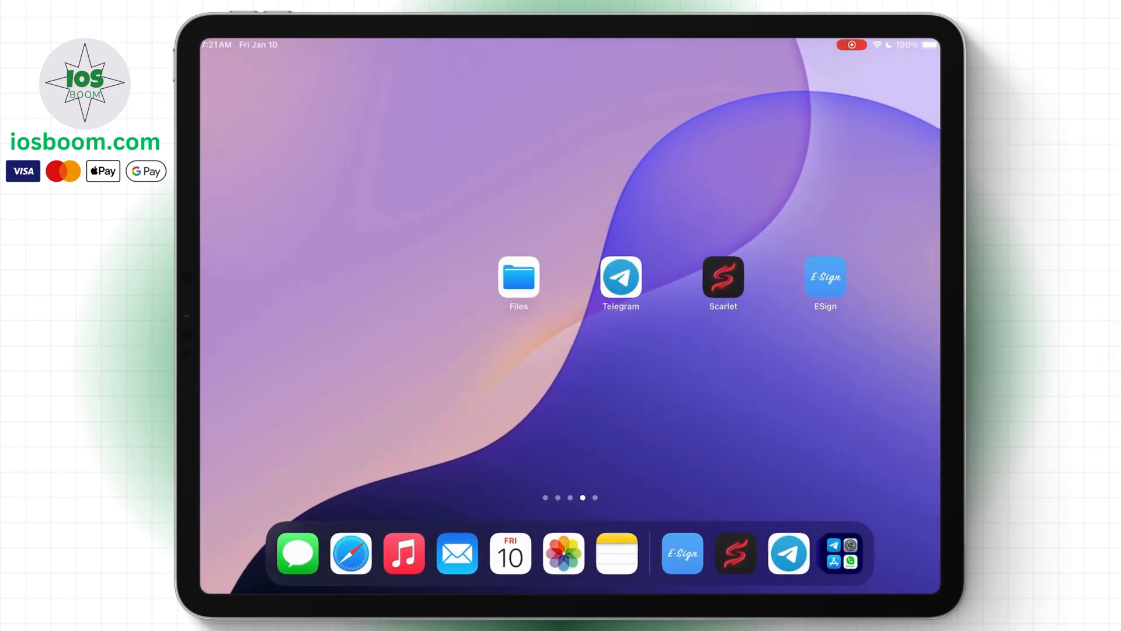
# - Open the iosBoom Telegram chat and view the channel's profile info
pyautogui.click(788, 553)
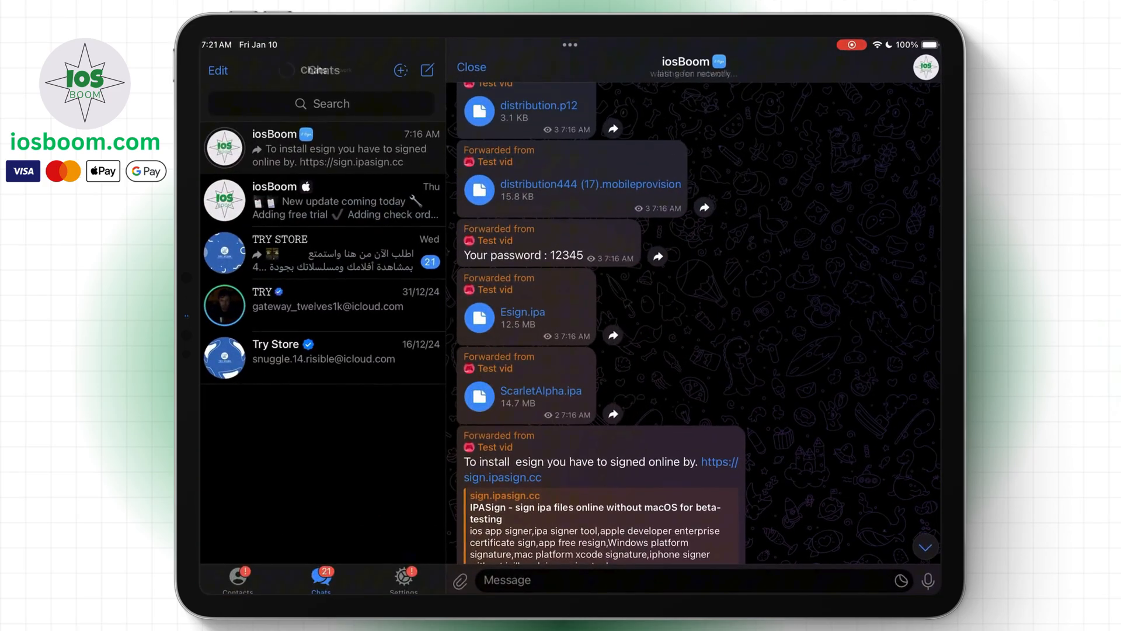
pyautogui.click(684, 61)
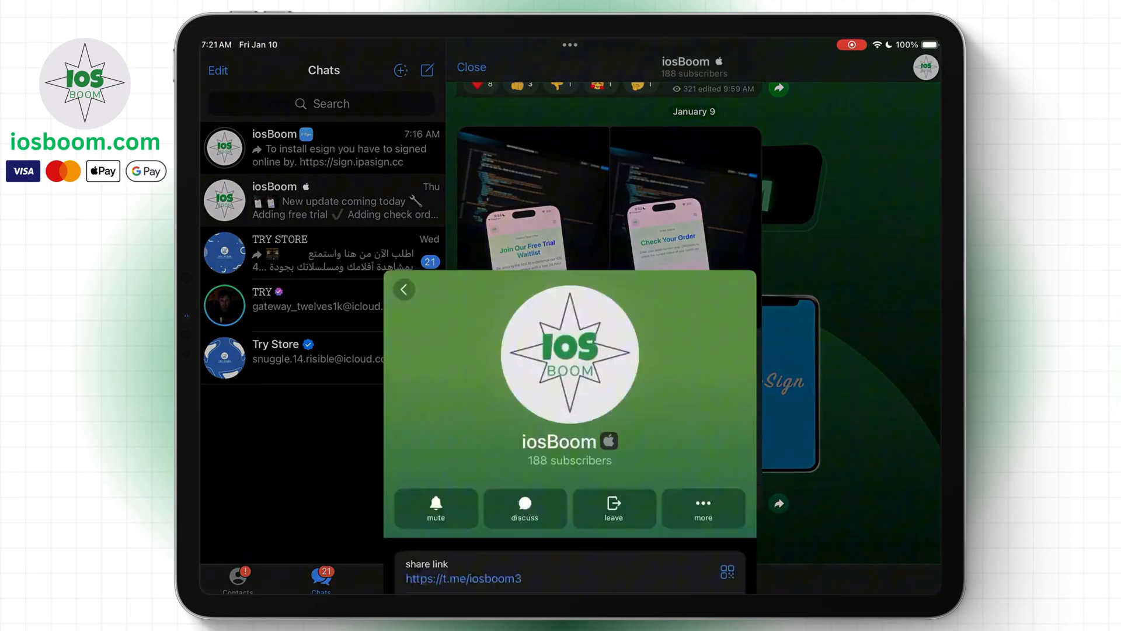